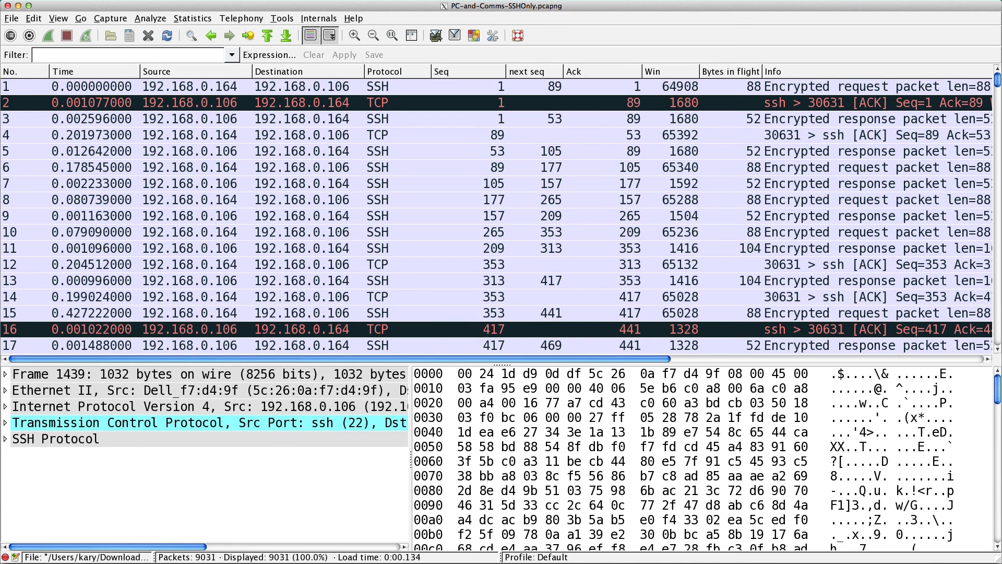
mouse_move(831, 11)
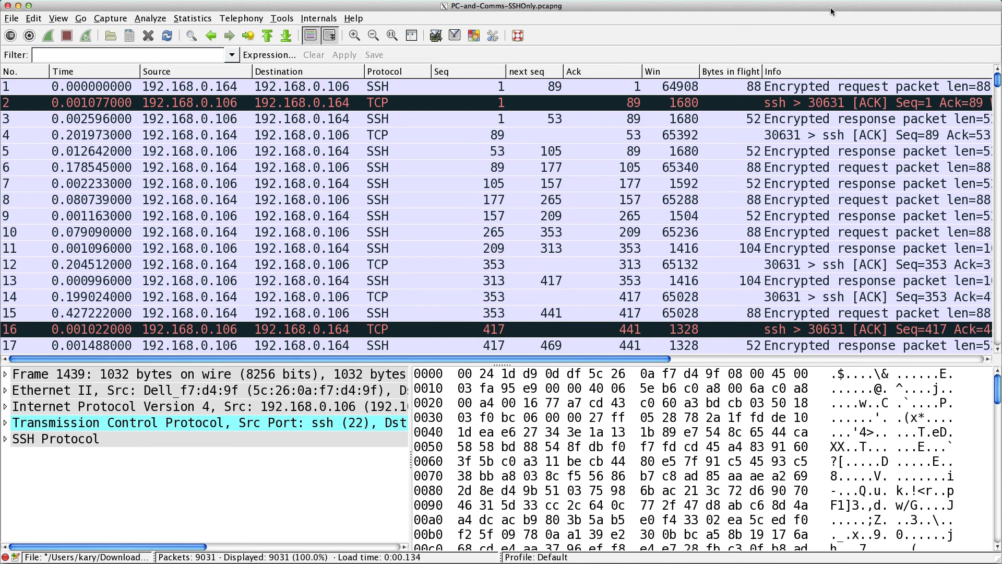
mouse_move(447, 103)
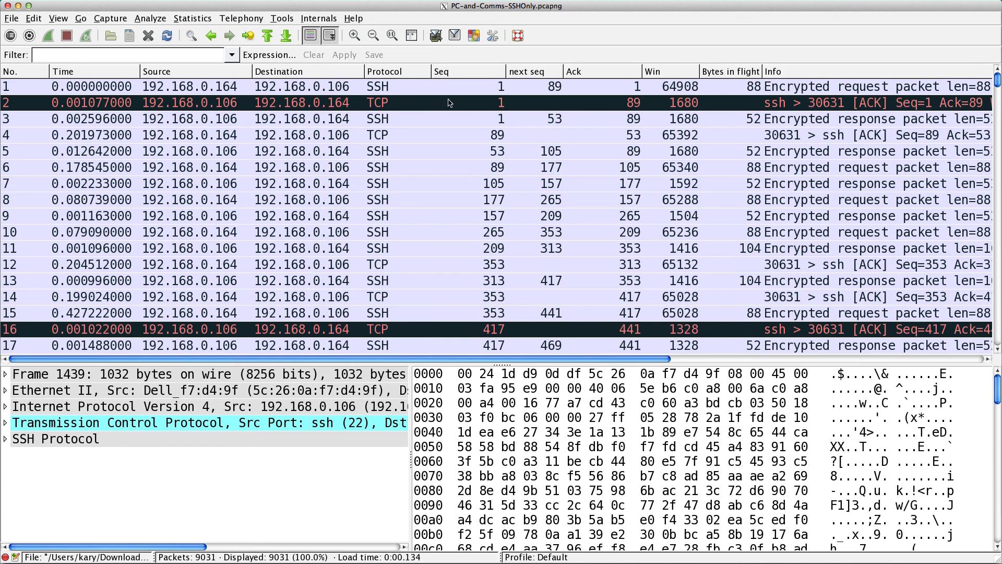
mouse_move(397, 179)
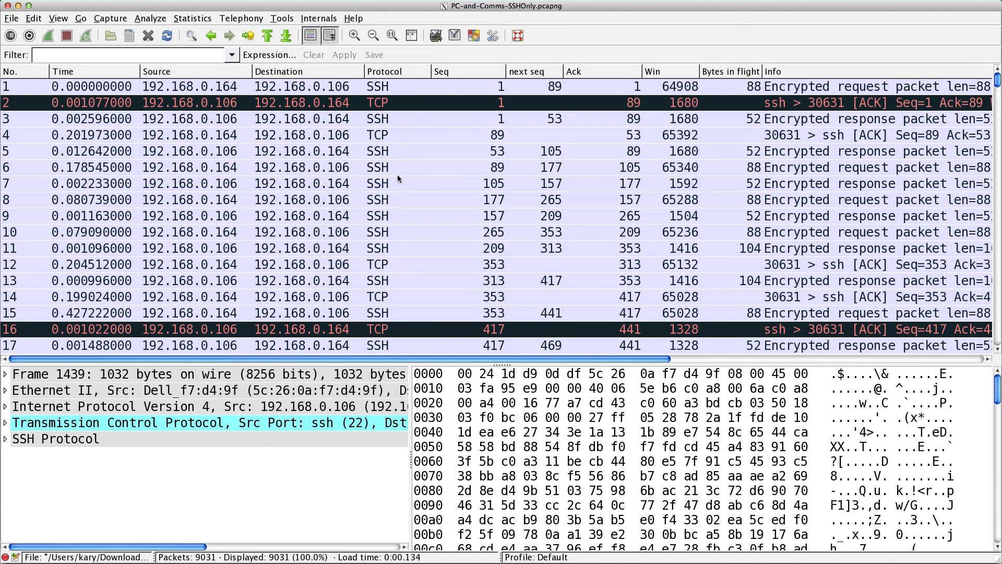
mouse_move(397, 185)
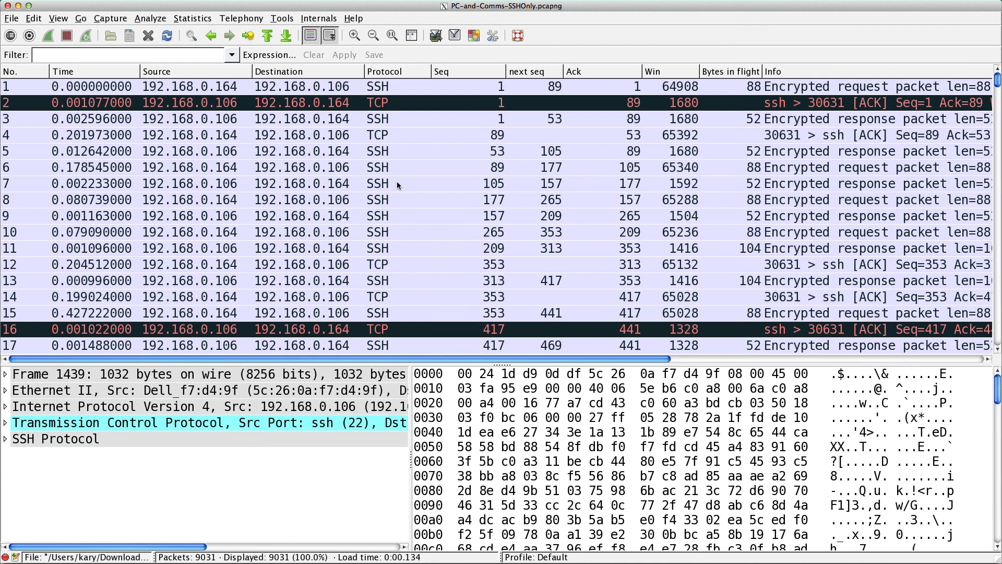
mouse_move(306, 143)
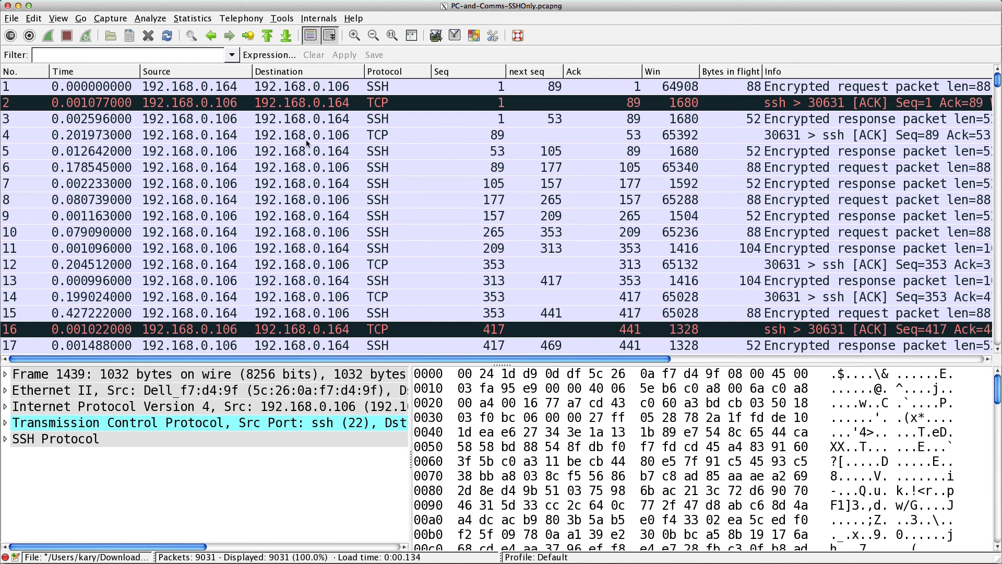
Open the IO Graph from the Statistics menu for the SSH capture
click(192, 18)
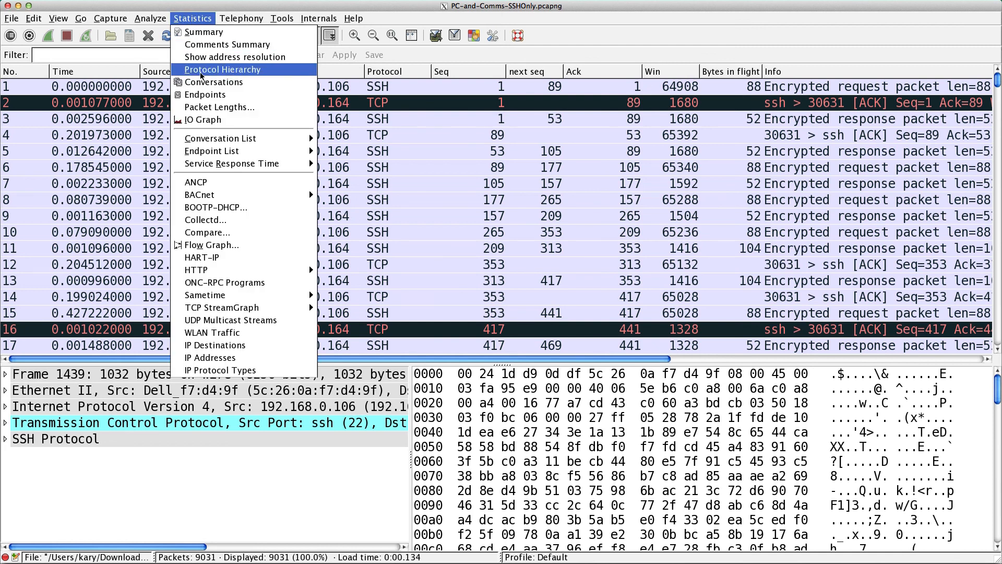
mouse_move(203, 120)
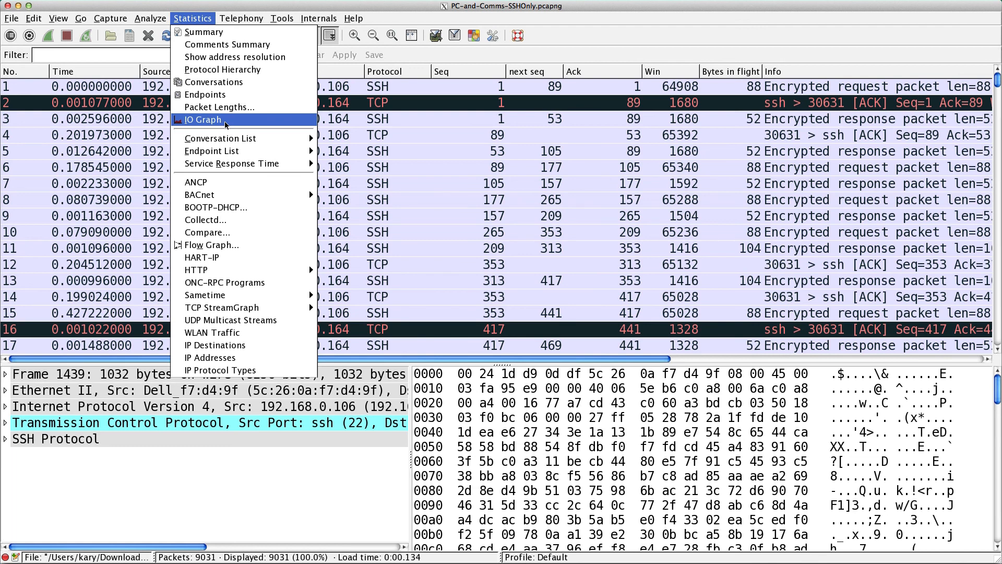
click(202, 120)
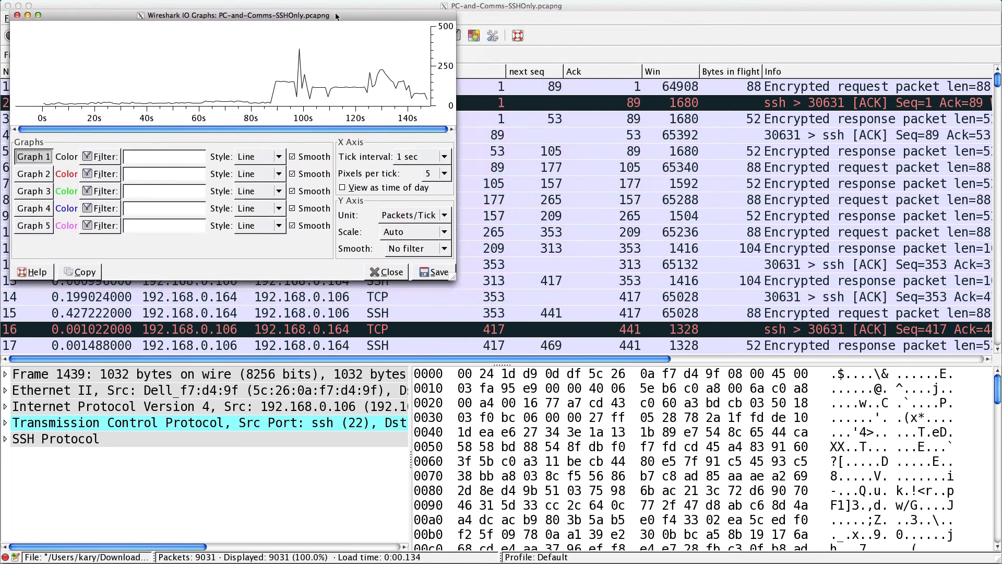
Maximize the IO Graphs window, set 10 pixels per tick and Y Axis Unit Advanced
drag(236, 15, 227, 7)
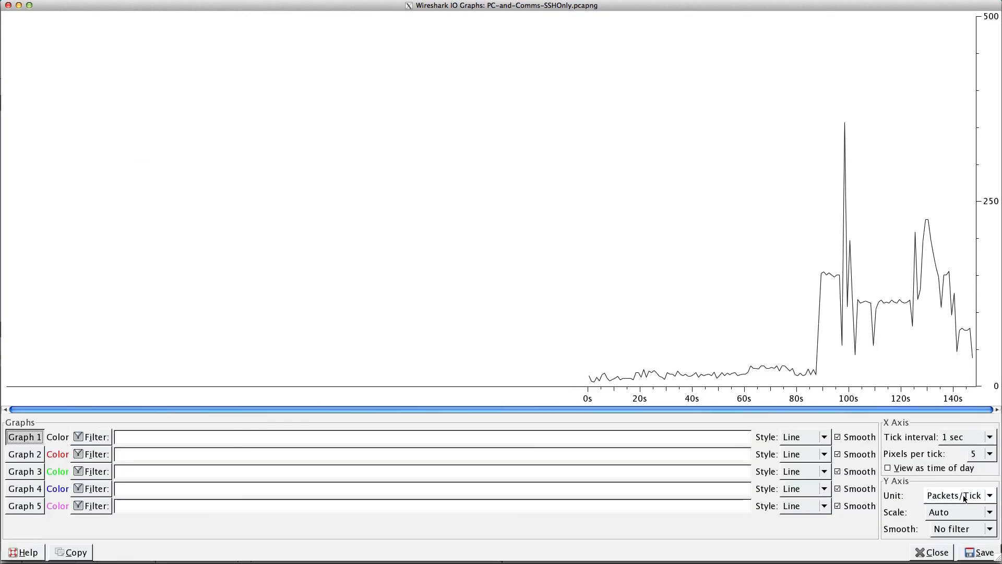
mouse_move(737, 402)
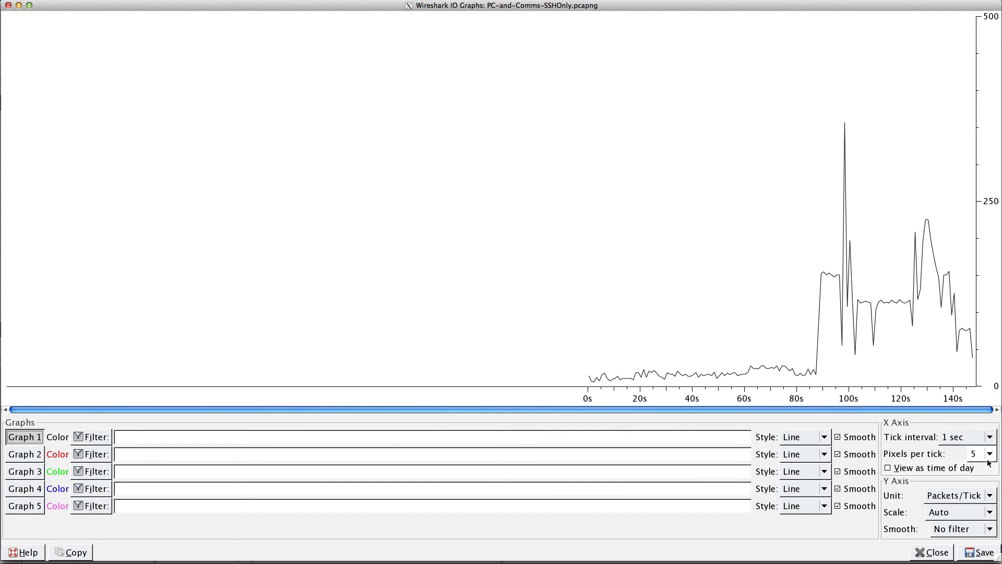
click(992, 454)
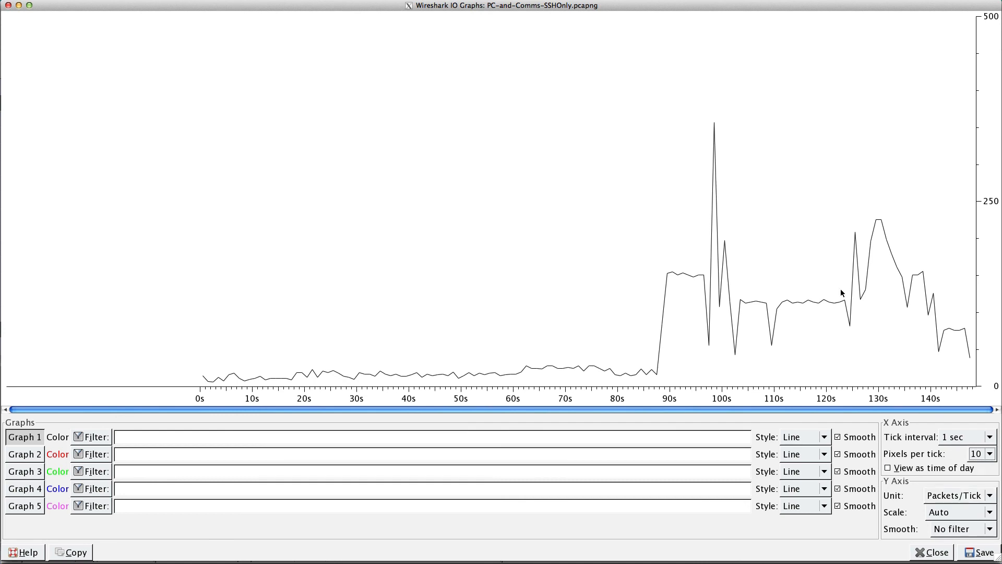
mouse_move(824, 377)
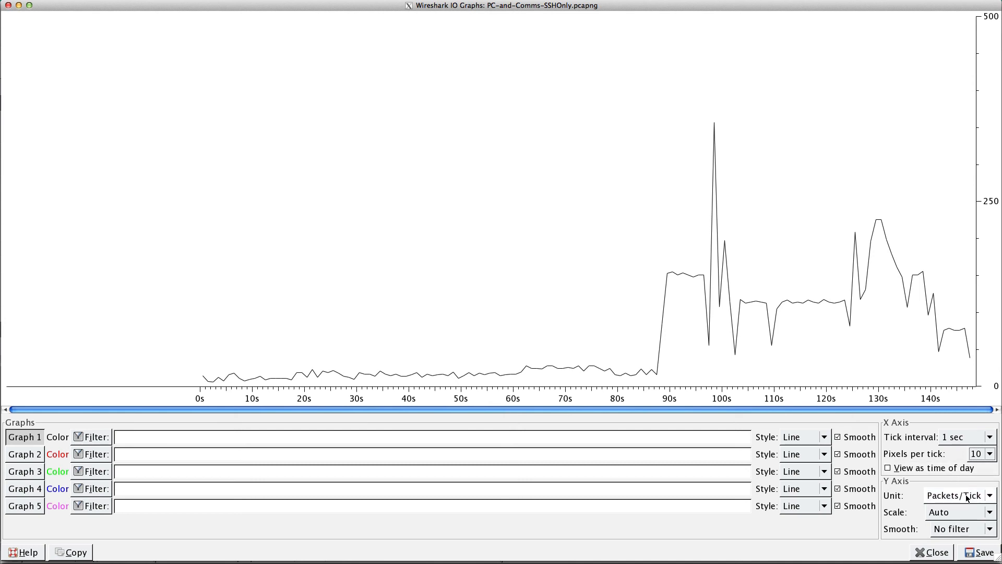
click(958, 496)
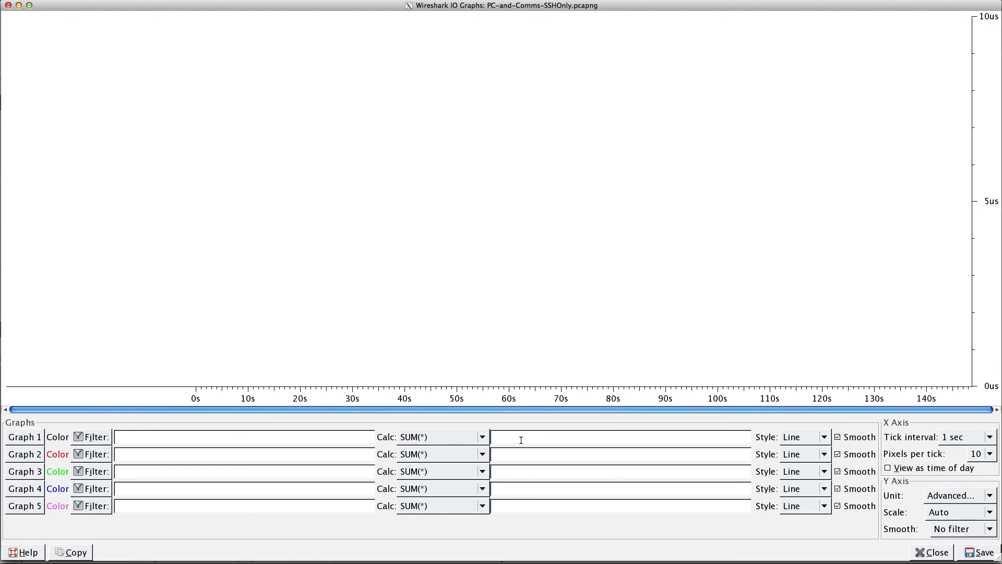
Set Graph 1 to COUNT FRAMES(*) on frame.number
click(620, 436)
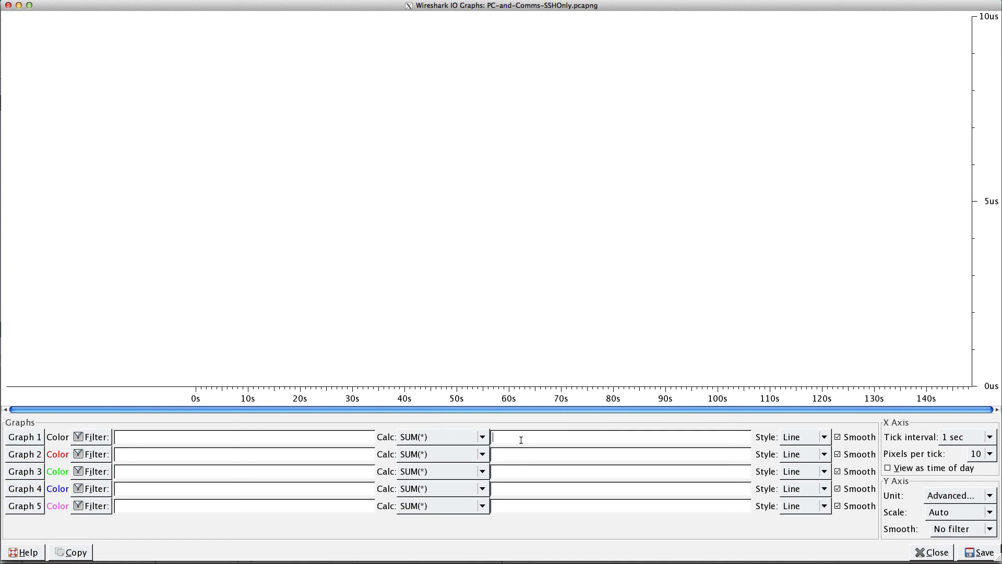
text(frame.number)
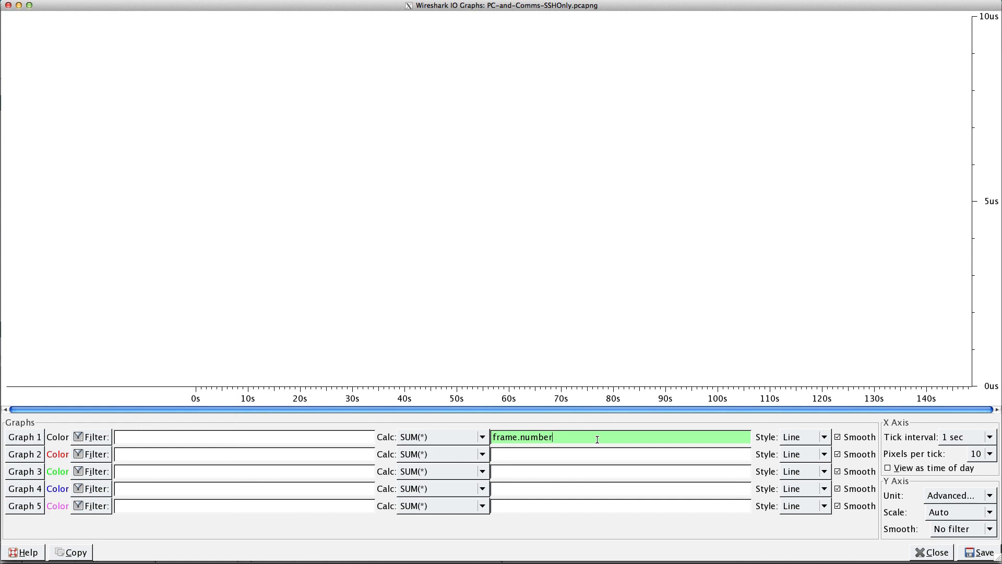
mouse_move(546, 439)
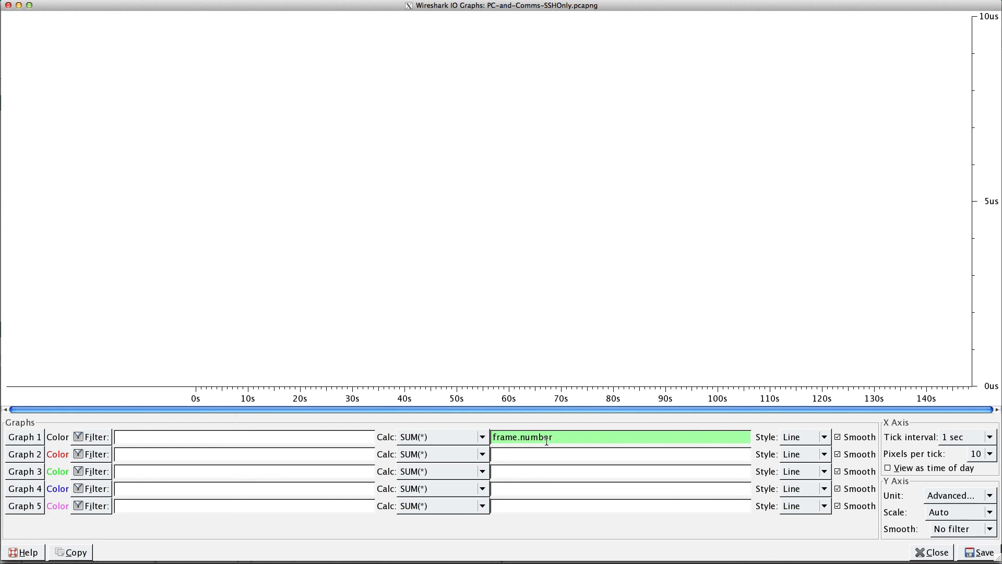
click(481, 436)
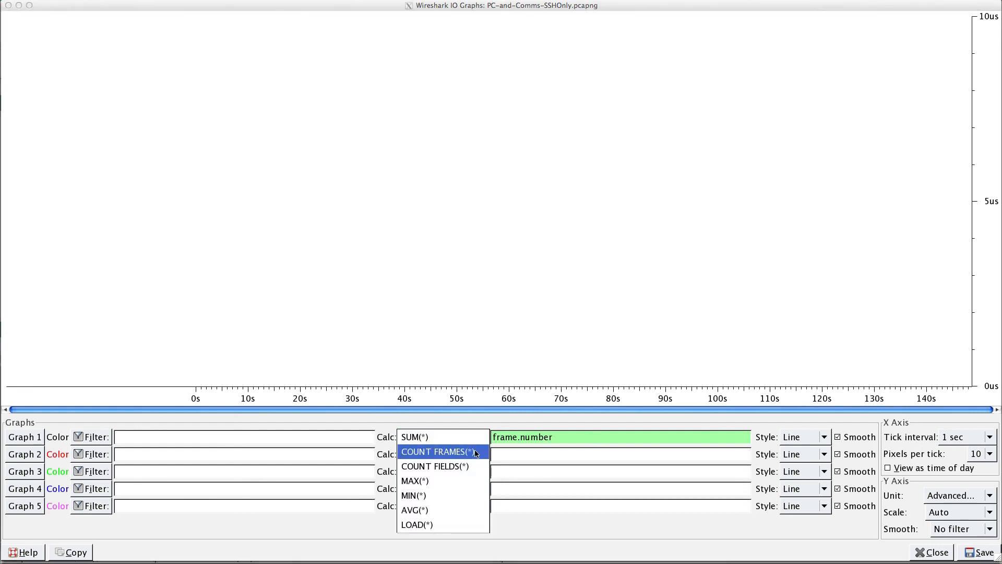
click(434, 451)
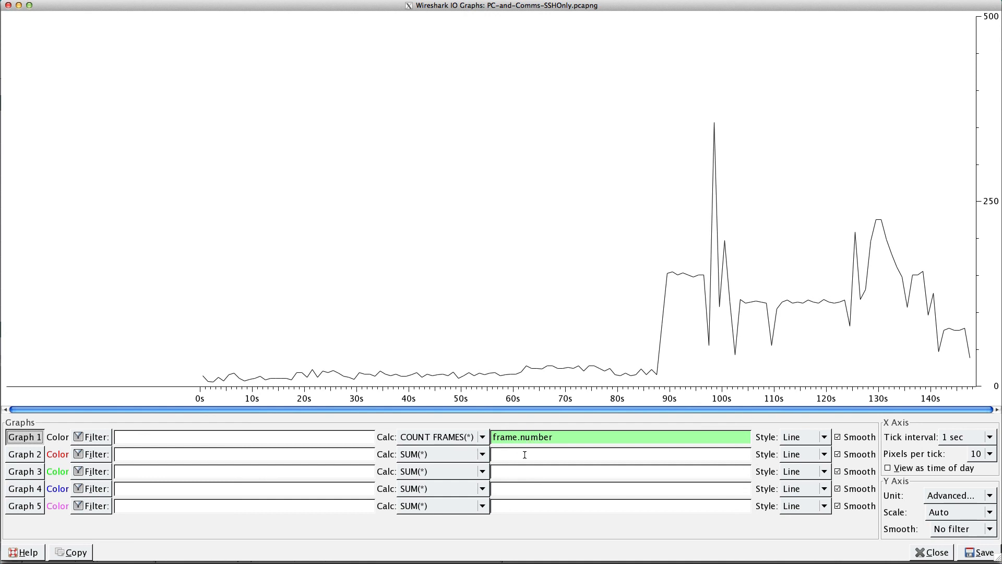
Set Graph 2 to AVG(*) of frame.len, adding the red average line
click(524, 455)
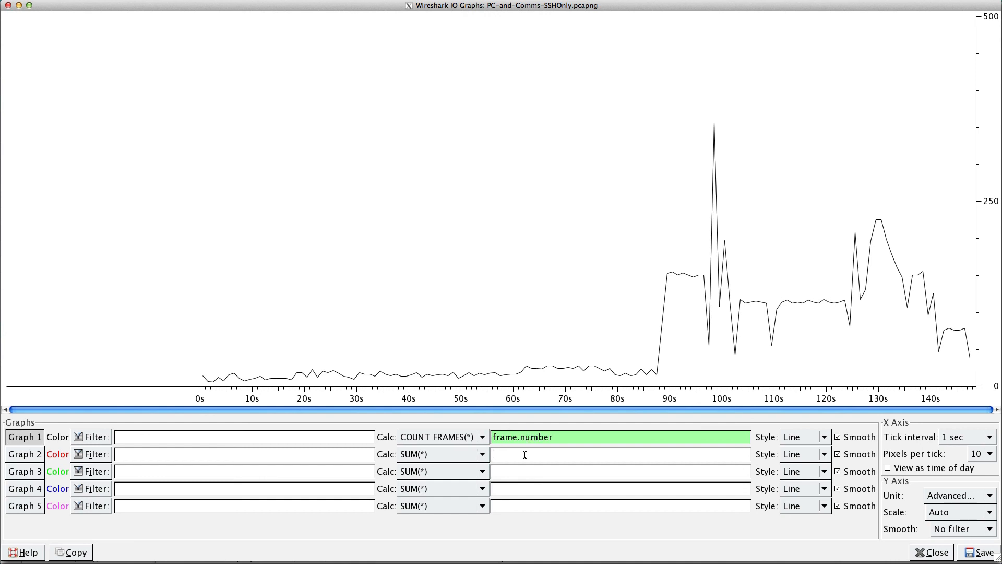
text(frame)
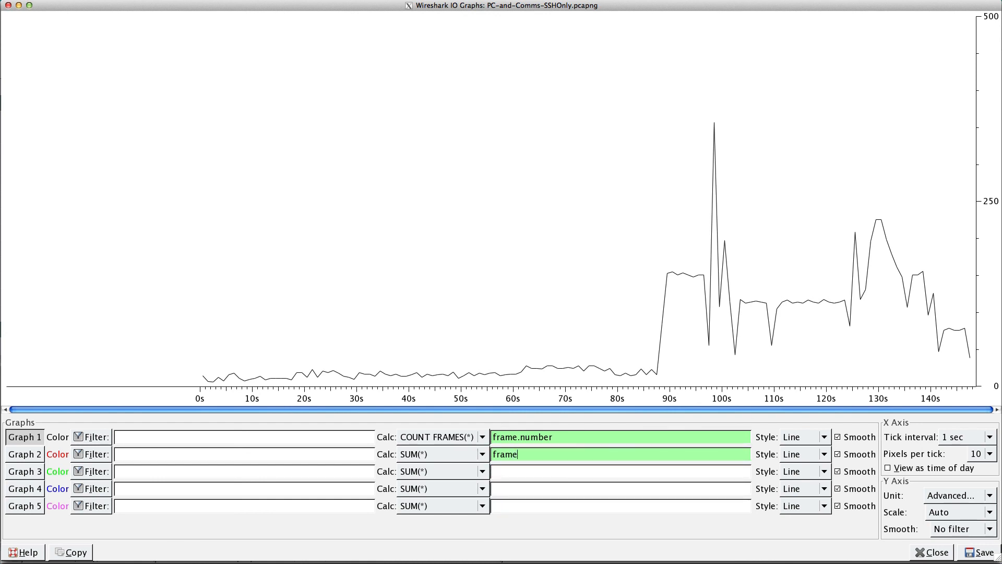
text(.len)
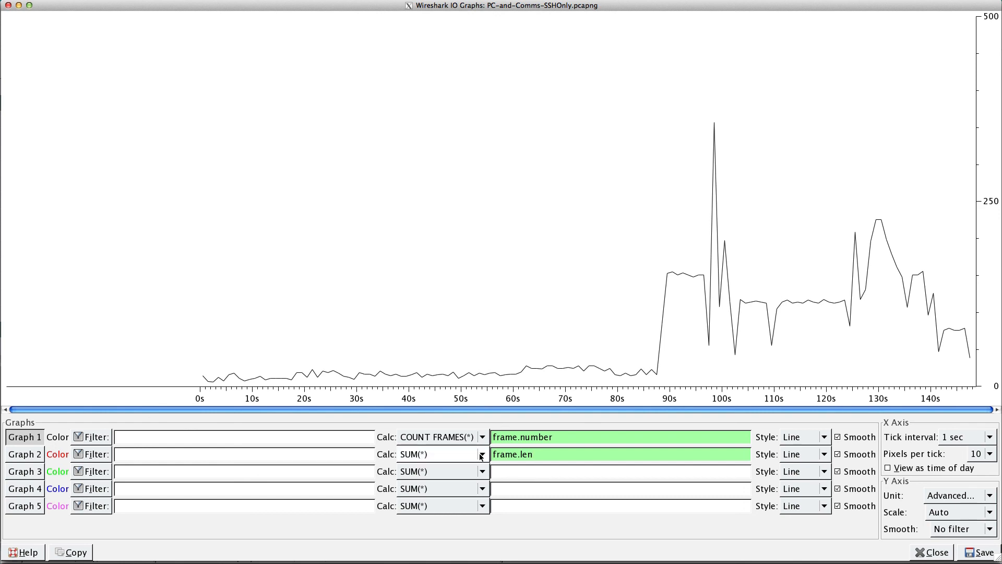
click(482, 453)
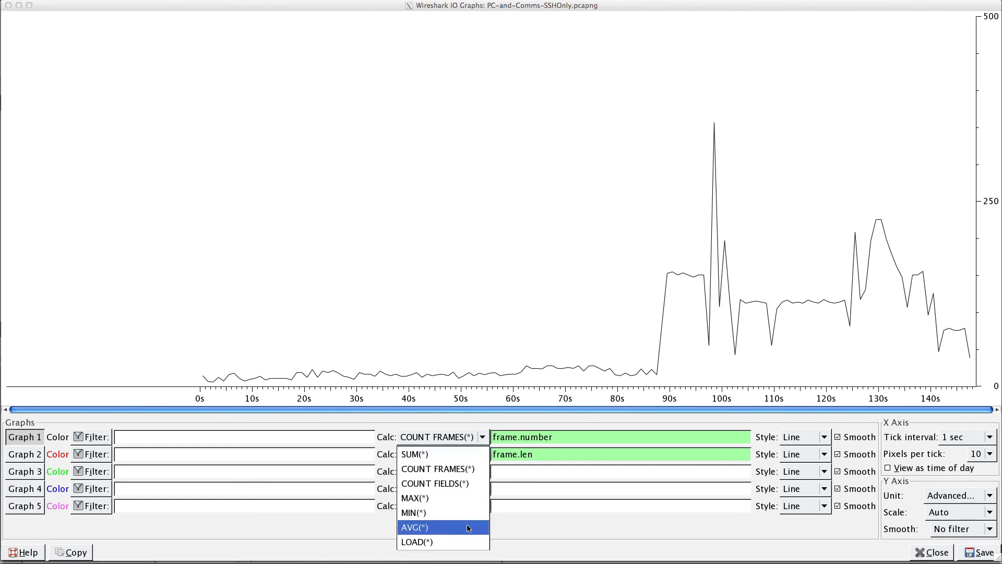
click(416, 527)
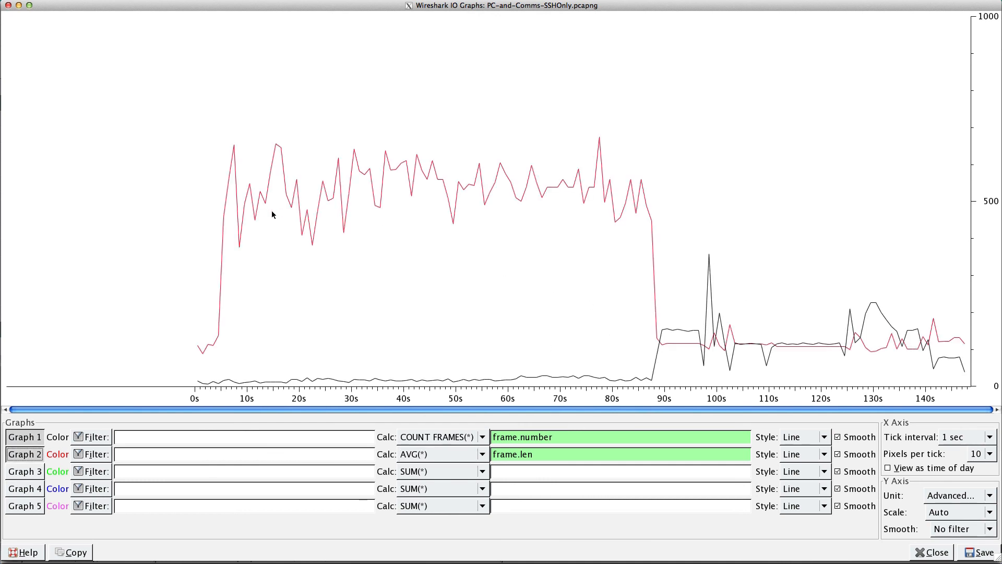
mouse_move(451, 196)
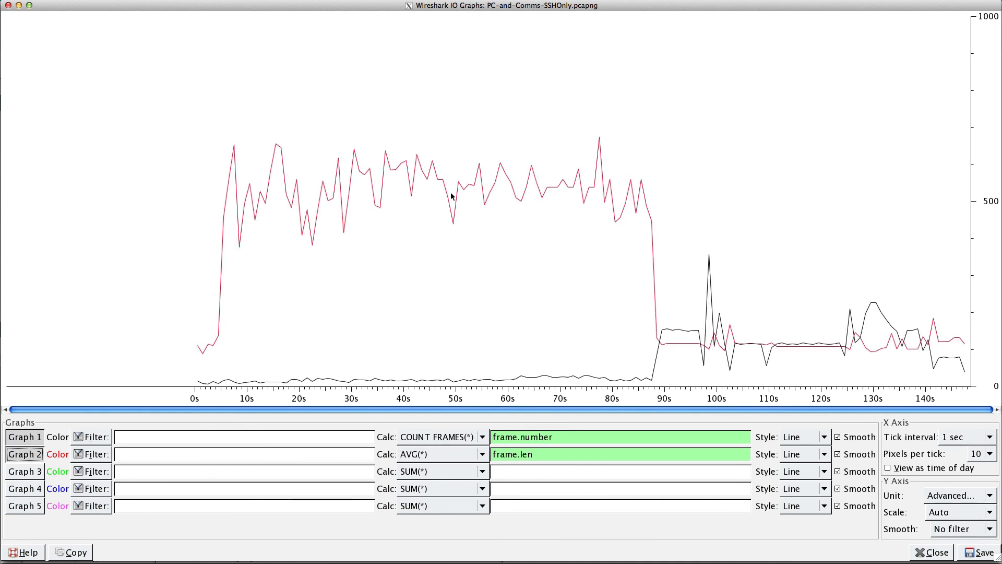
mouse_move(349, 382)
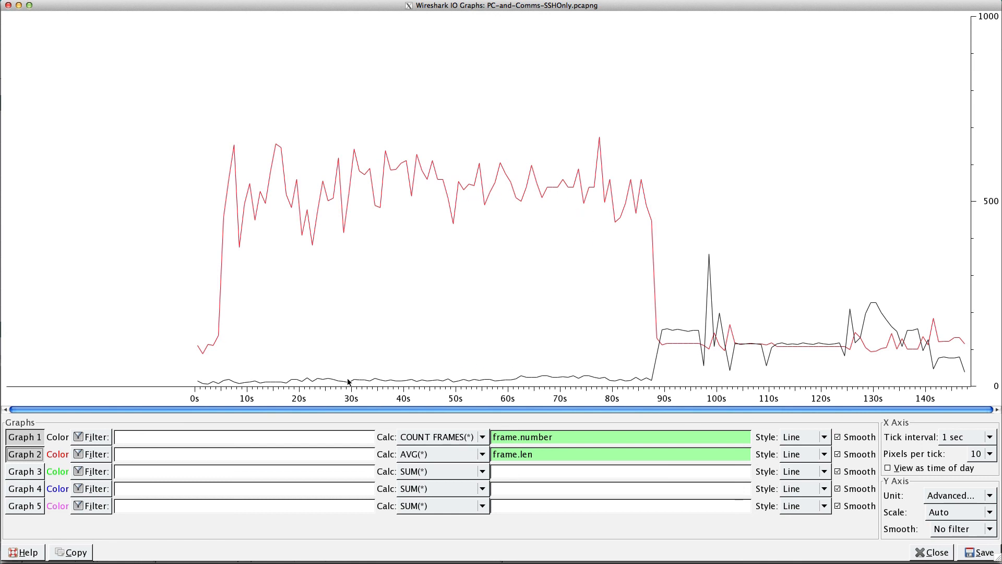
mouse_move(489, 384)
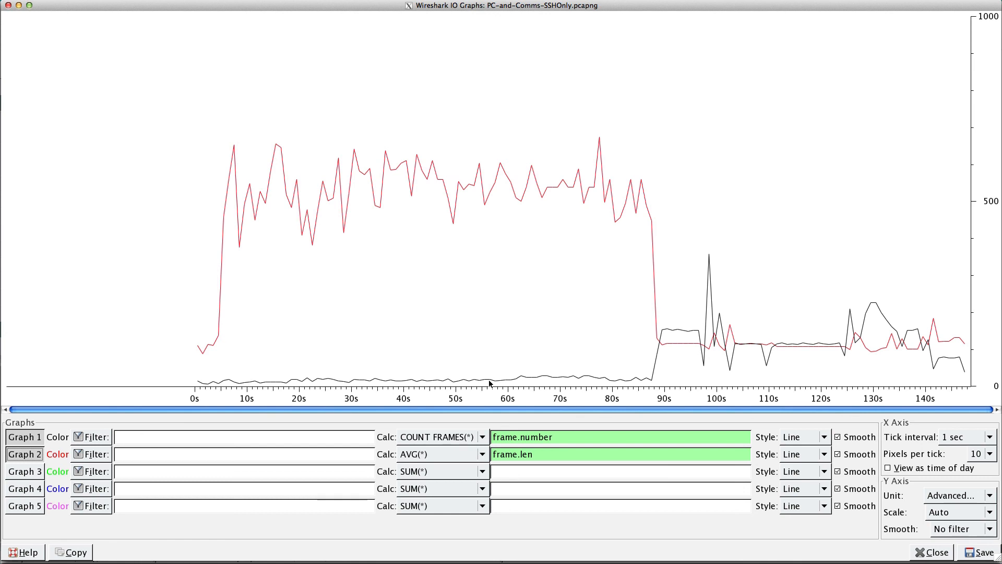
mouse_move(796, 379)
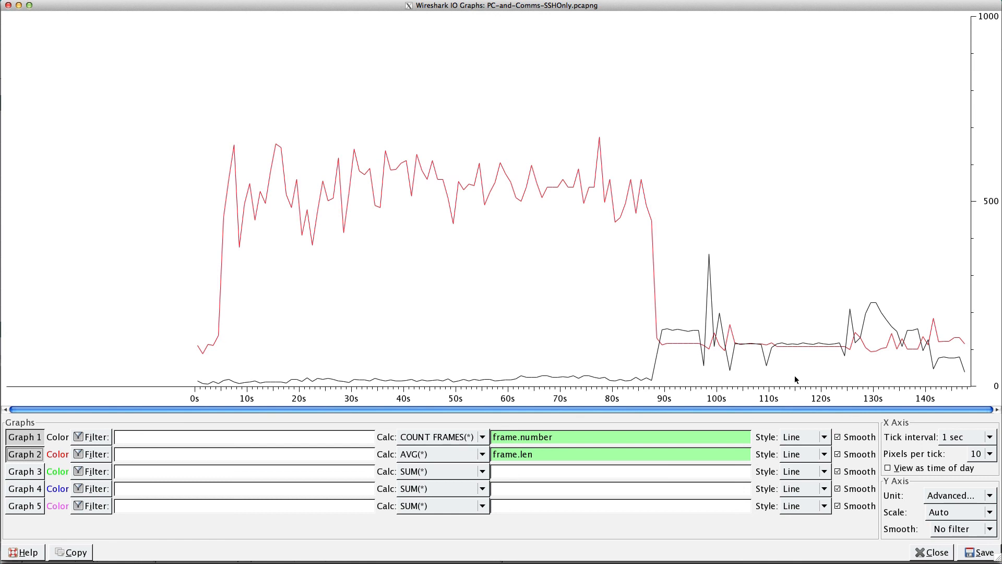
mouse_move(535, 213)
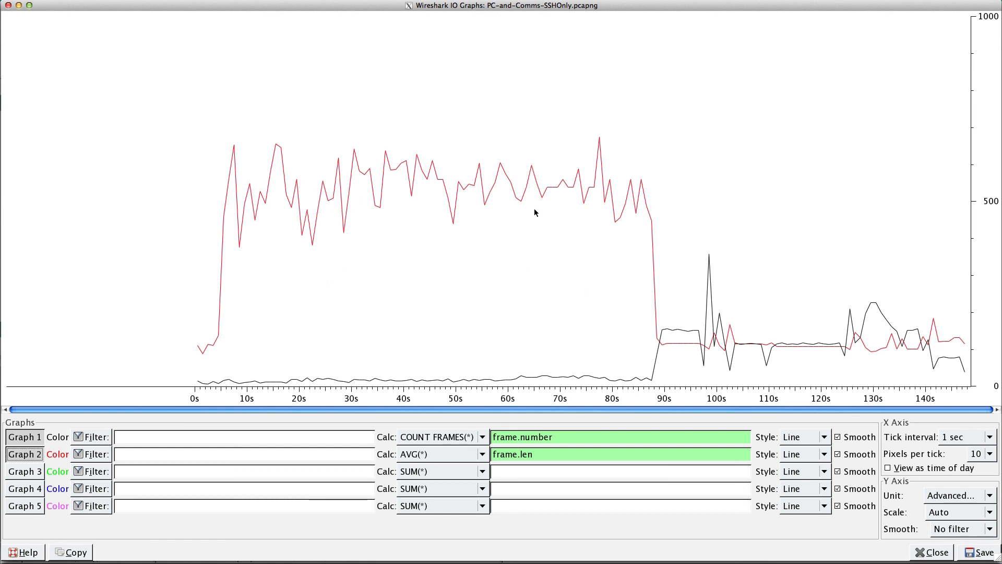
mouse_move(582, 212)
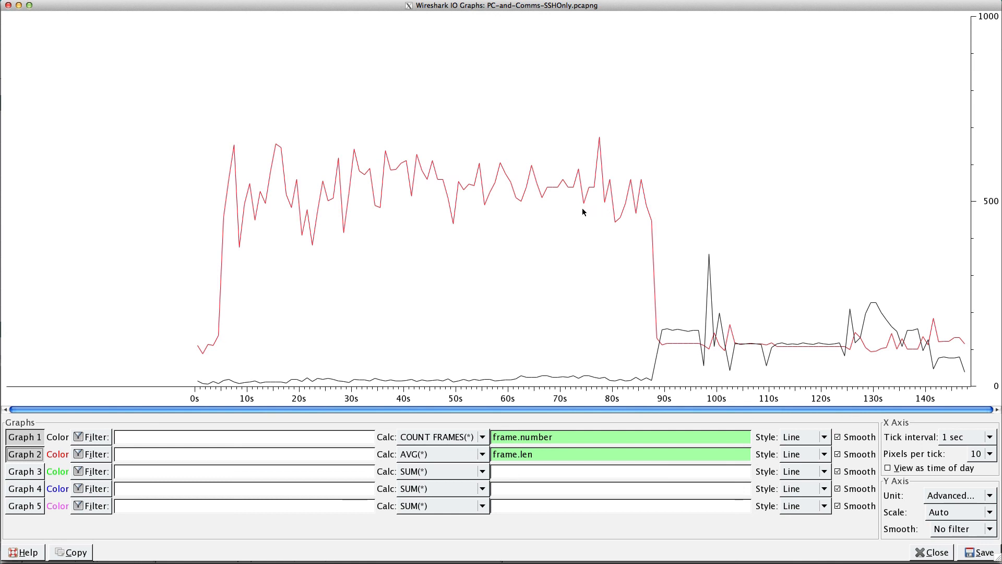
mouse_move(970, 190)
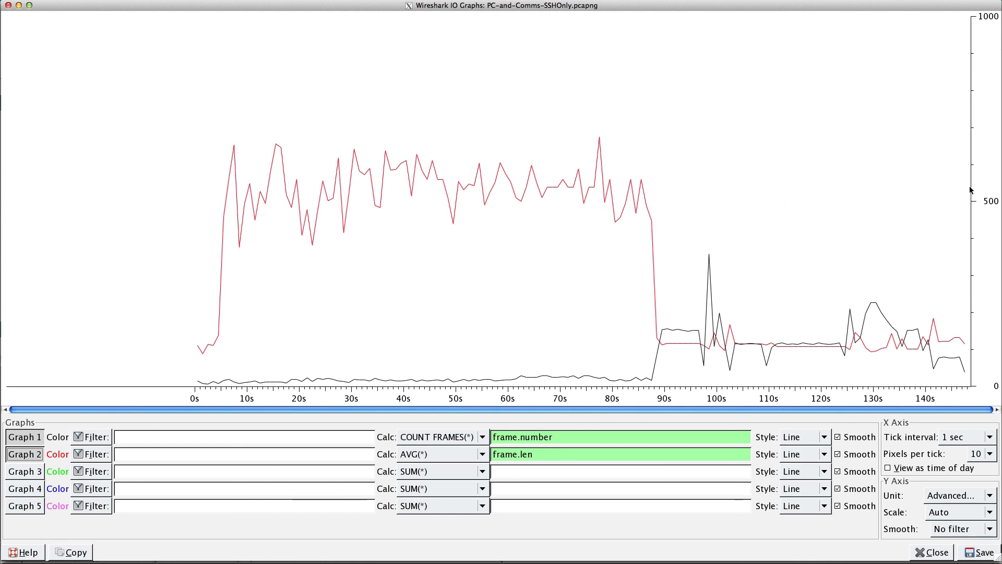
mouse_move(507, 273)
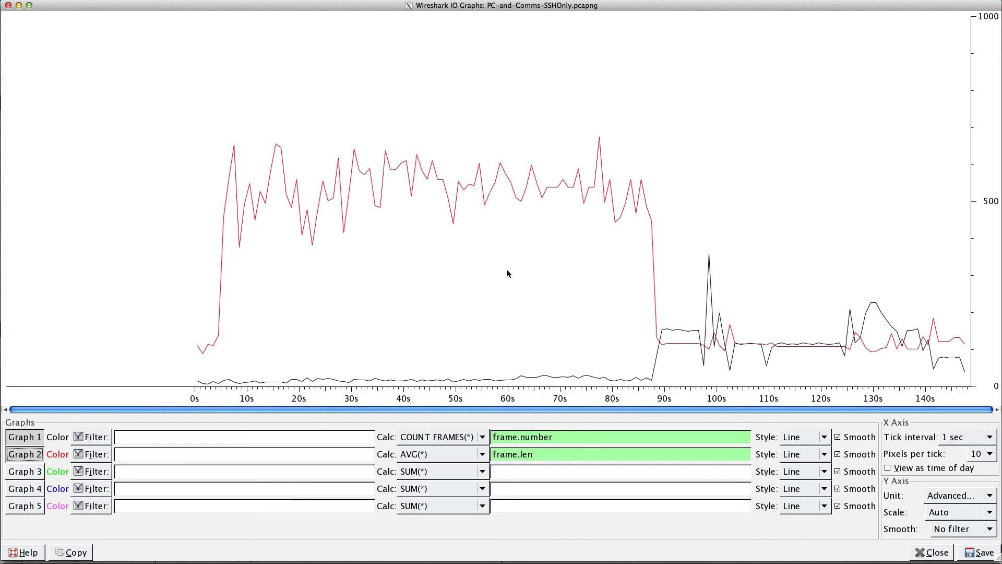
mouse_move(507, 382)
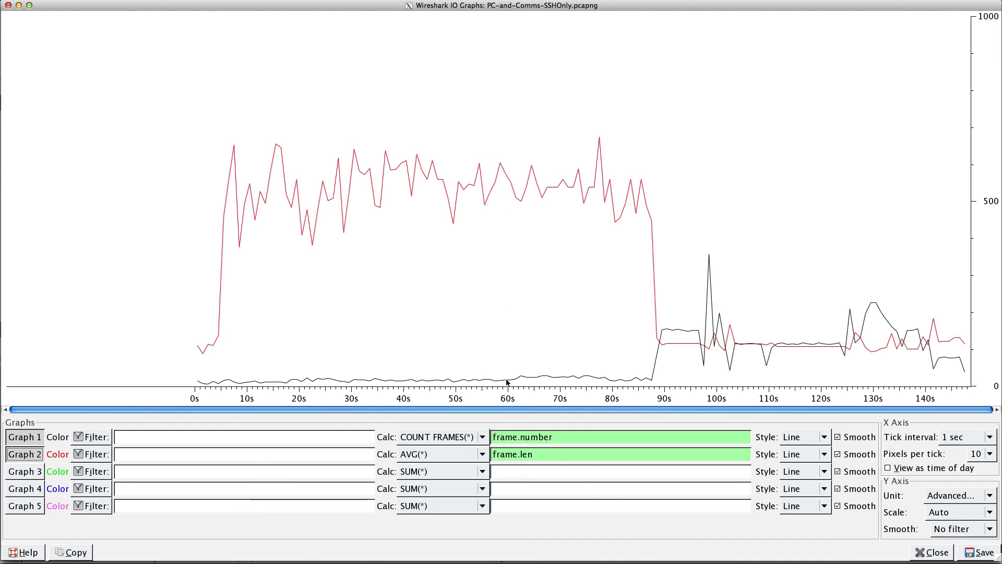
mouse_move(663, 255)
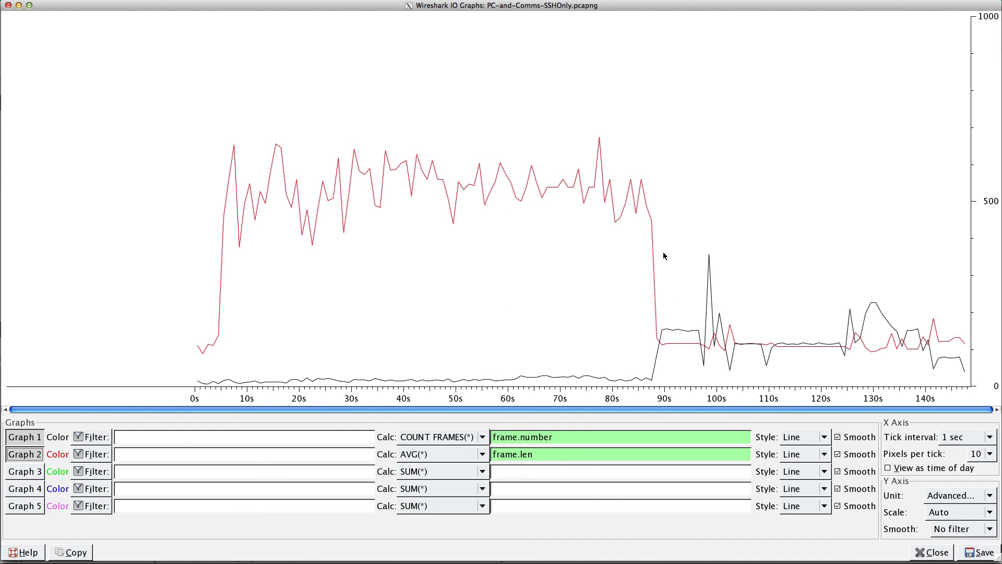
mouse_move(655, 358)
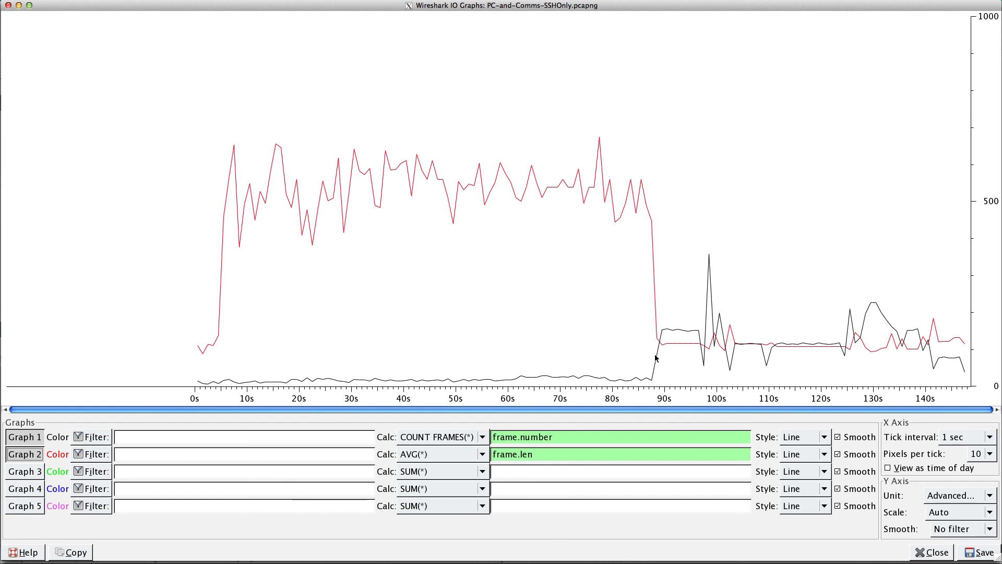
mouse_move(621, 340)
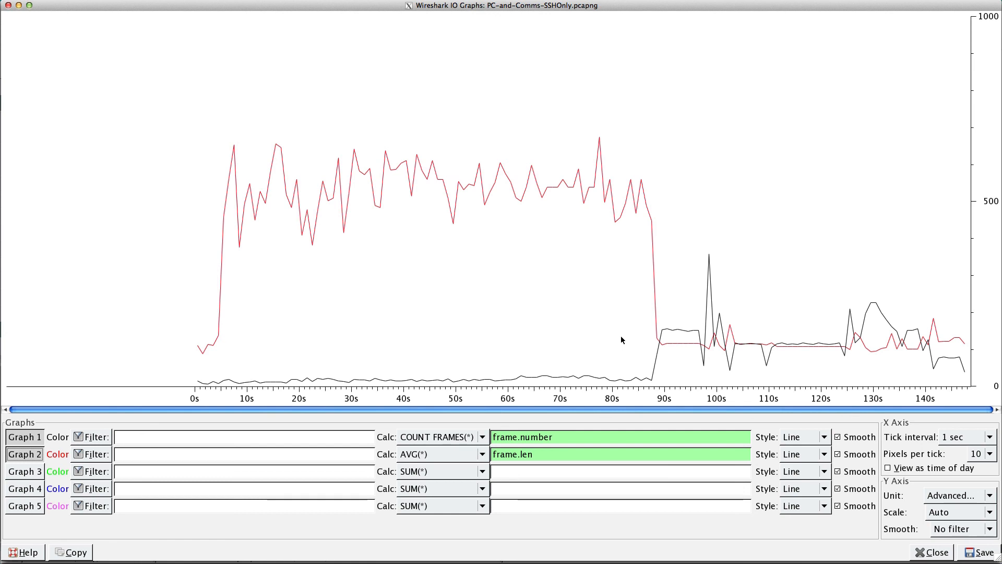
mouse_move(660, 344)
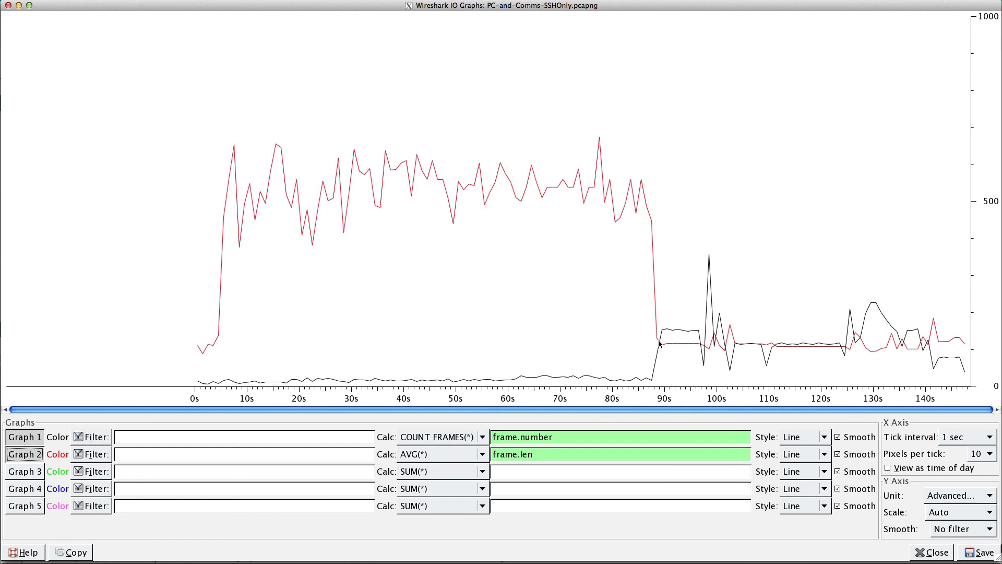
mouse_move(664, 331)
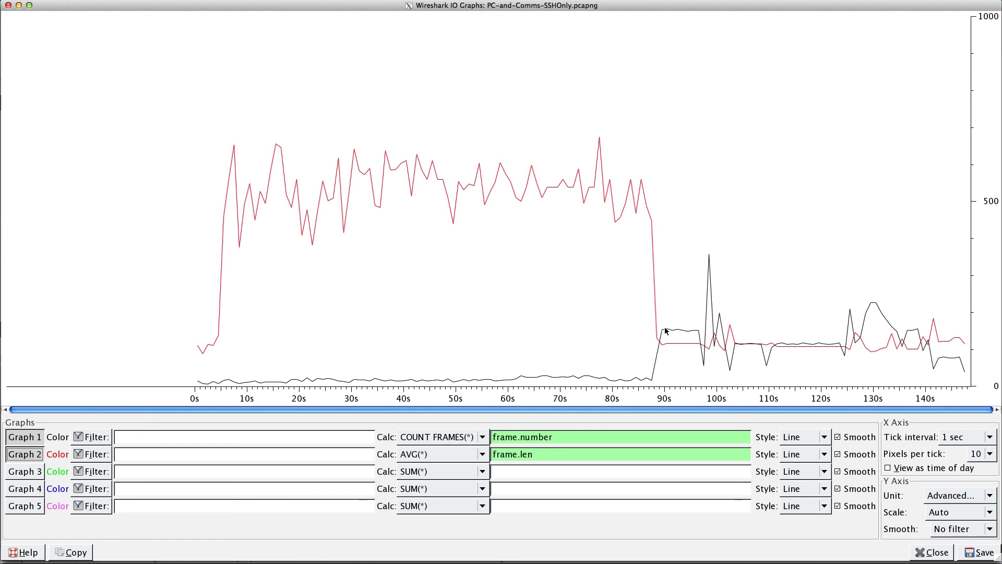
mouse_move(667, 358)
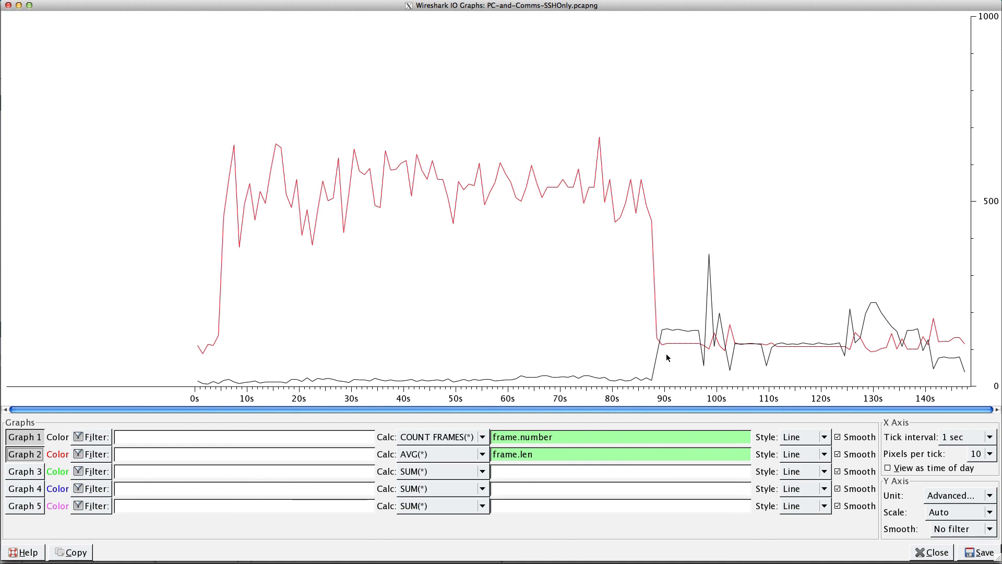
mouse_move(573, 403)
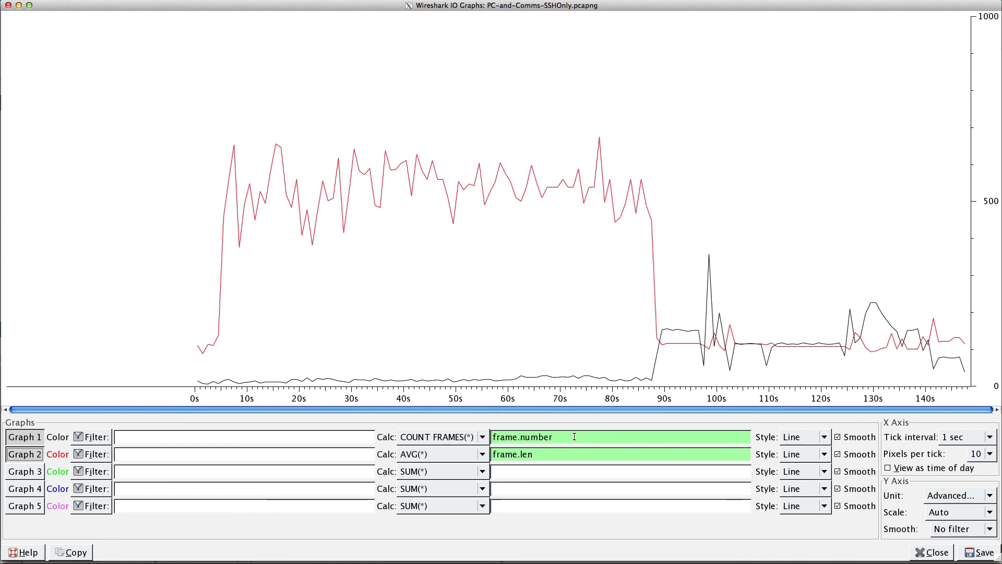
mouse_move(568, 450)
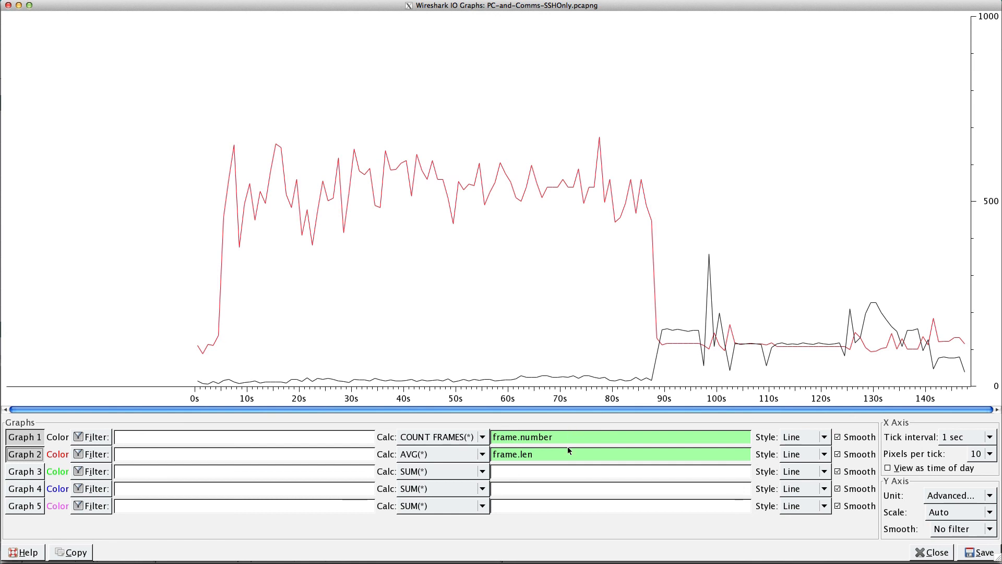